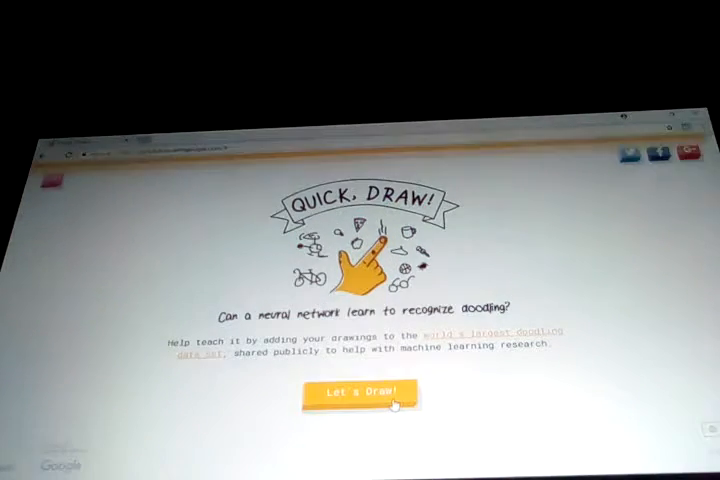
- Start a game and complete the flashlight round, reaching the bowtie prompt
left_click(358, 392)
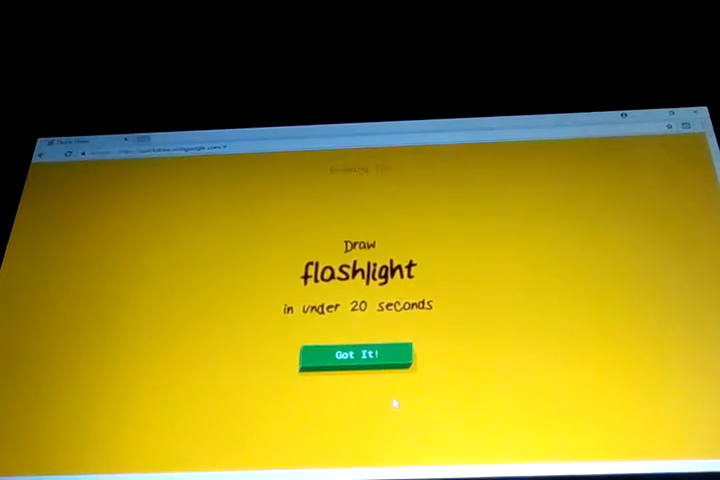
left_click(352, 356)
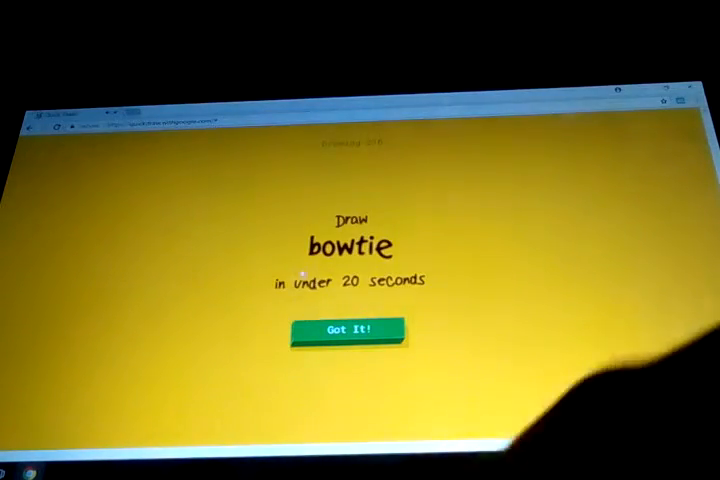
- Accept the bowtie prompt and draw through the rounds until the umbrella prompt
left_click(344, 328)
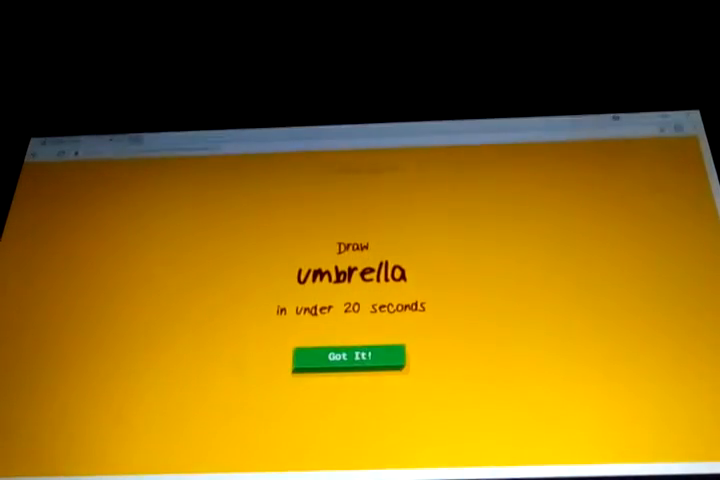
- Accept the umbrella prompt and draw it, ending on the six-doodle results page
left_click(338, 358)
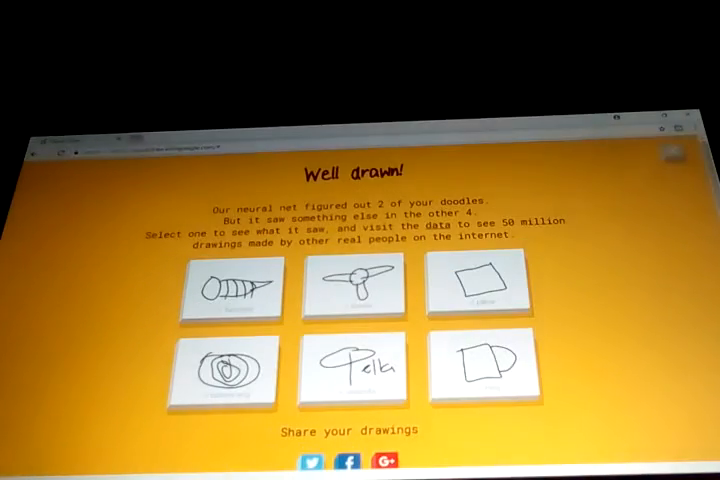
left_click(352, 288)
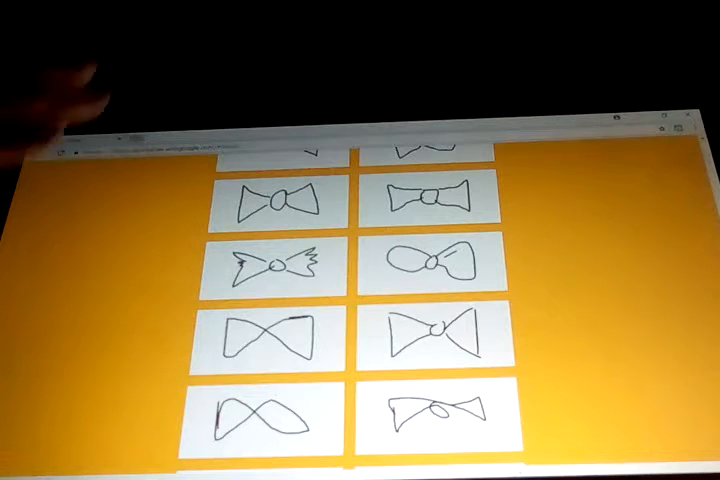
scroll("down", 3)
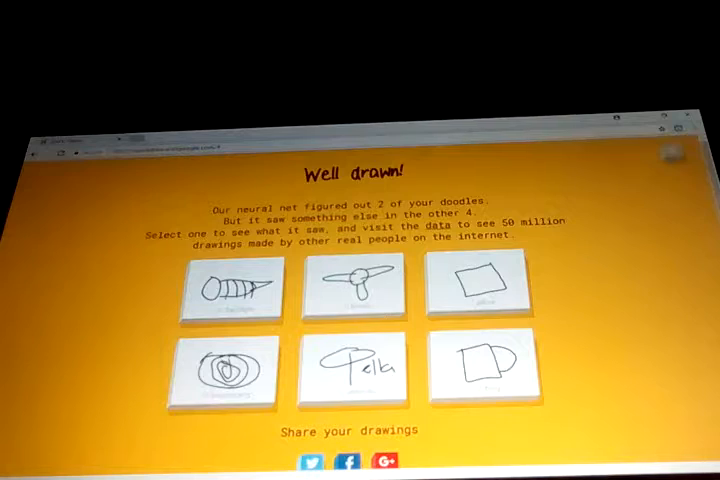
left_click(240, 290)
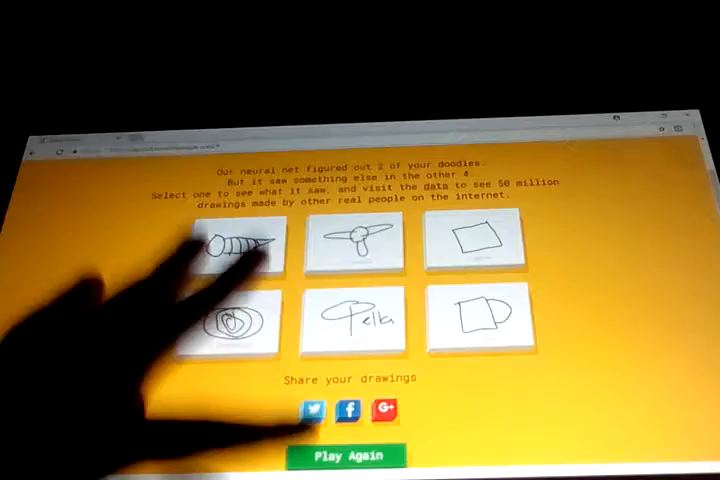
- Play again, finish the river round and begin the mountain round
left_click(352, 456)
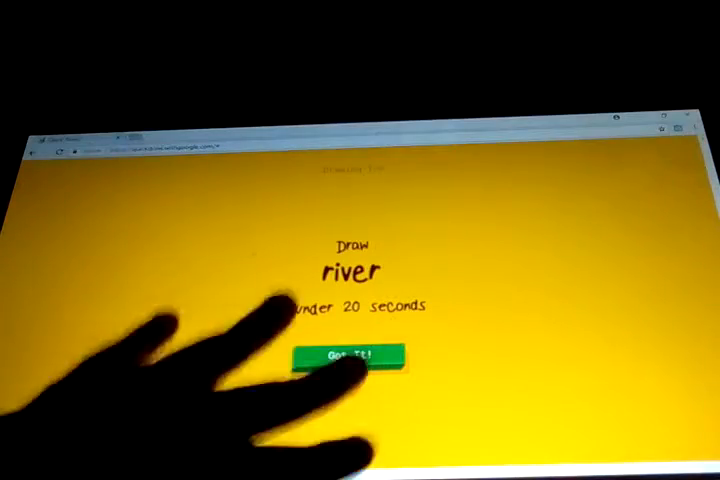
left_click(350, 352)
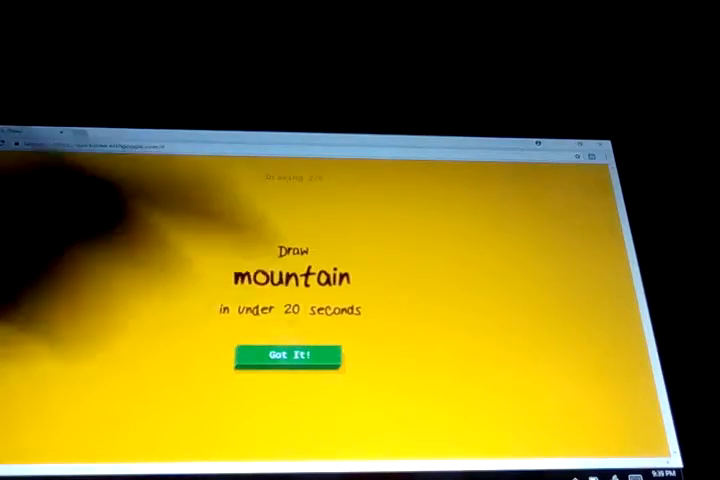
left_click(292, 356)
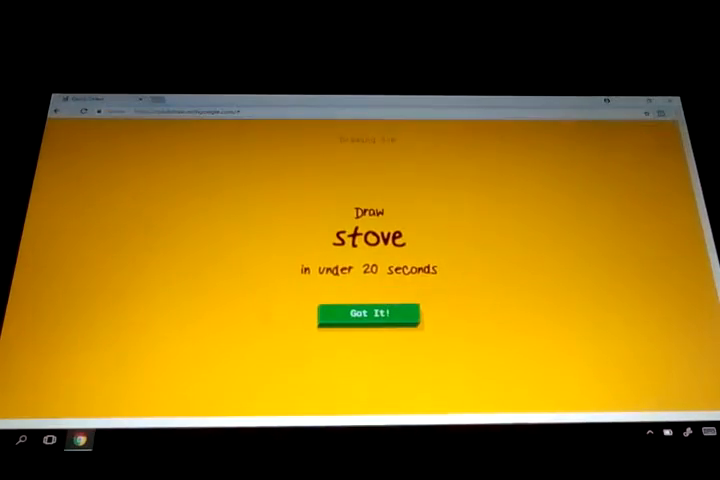
- Complete the stove and rollerskates rounds, reaching the tooth prompt
left_click(368, 312)
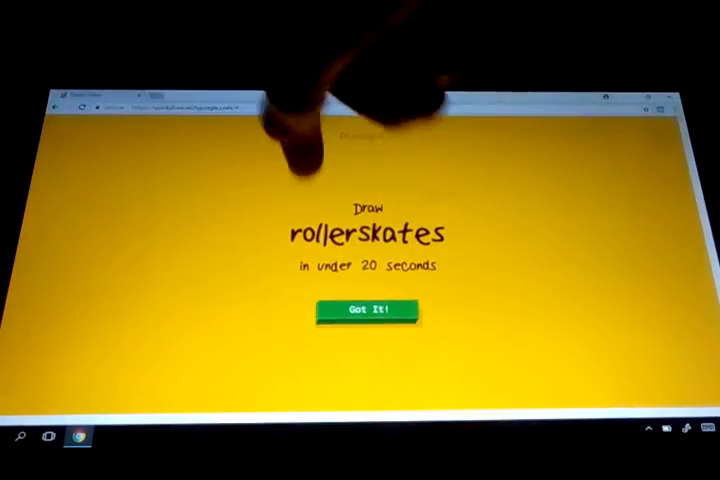
left_click(362, 310)
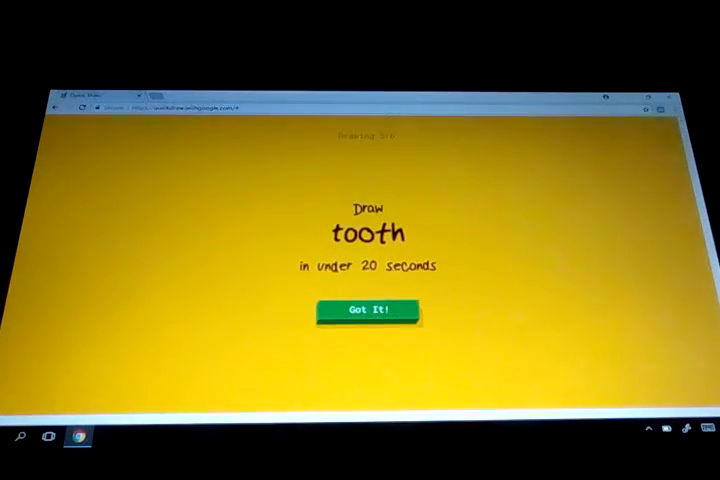
- Accept the tooth prompt and draw a tooth, reaching the onion prompt
left_click(366, 310)
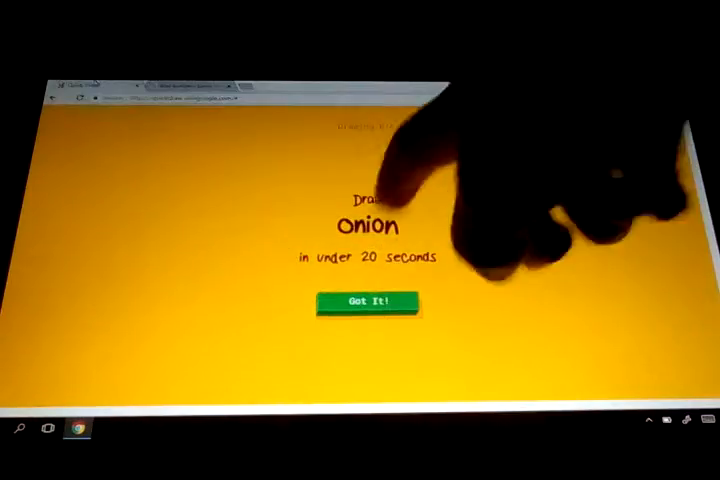
- Complete the onion and sleeping bag rounds, reaching the stethoscope prompt
left_click(360, 300)
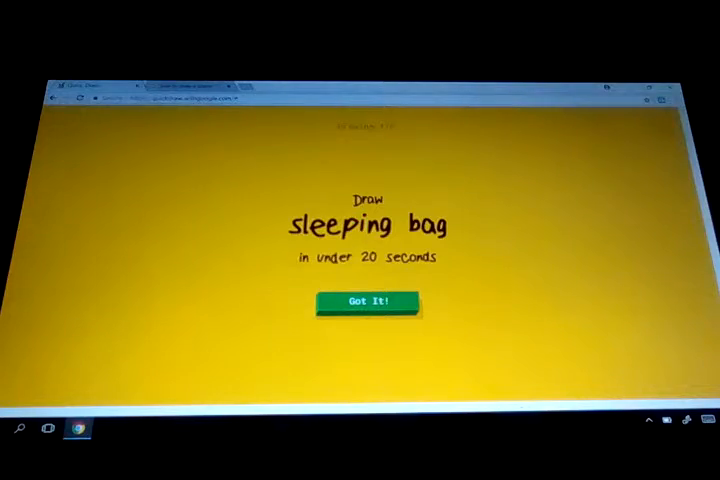
left_click(360, 300)
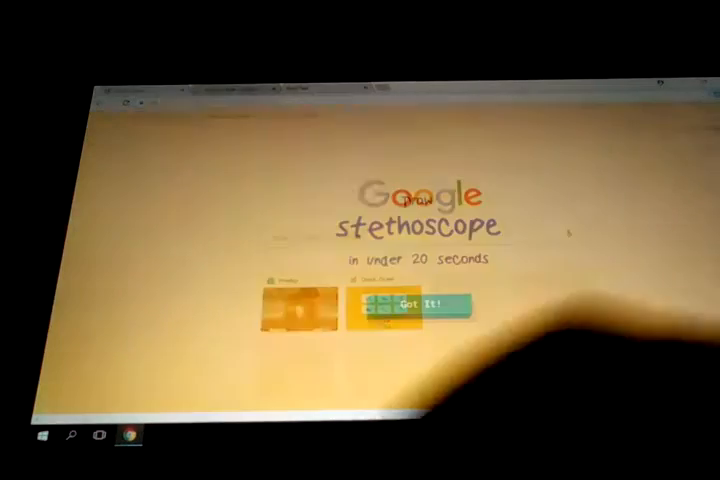
- Accept the stethoscope prompt and draw it, reaching the watermelon prompt
left_click(420, 302)
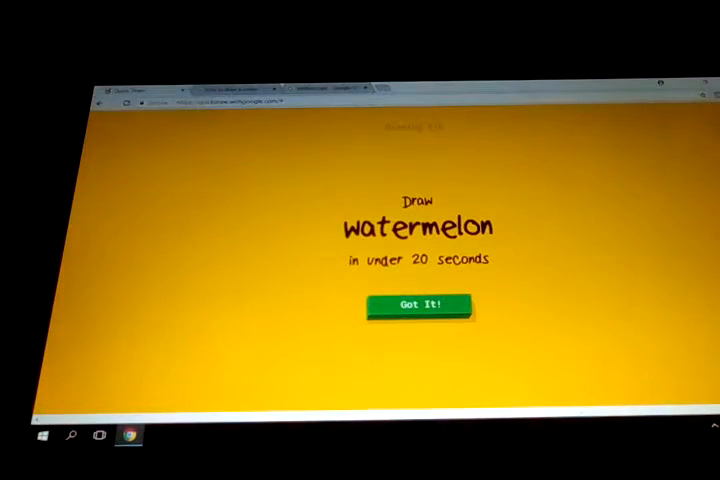
- Accept the watermelon prompt and draw it, reaching the dumbbell prompt
left_click(418, 304)
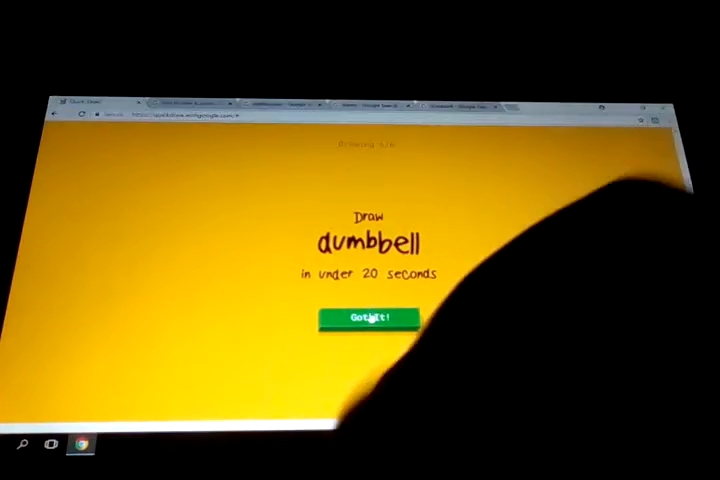
- Finish the dumbbell round, then view the unrecognised hospital doodle's detail page
left_click(364, 316)
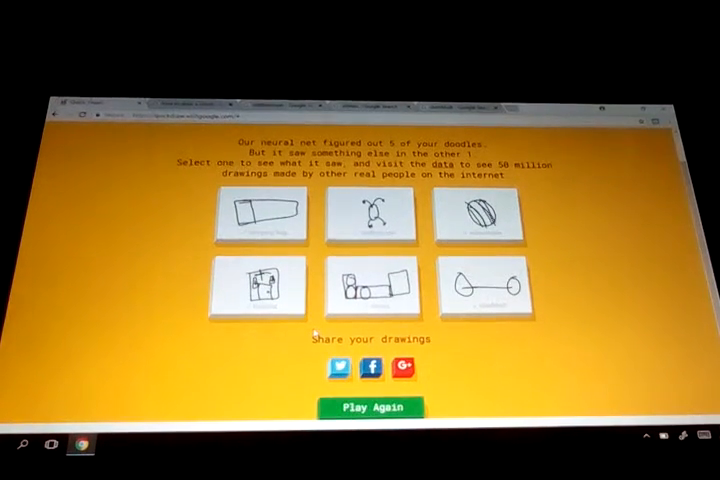
left_click(260, 288)
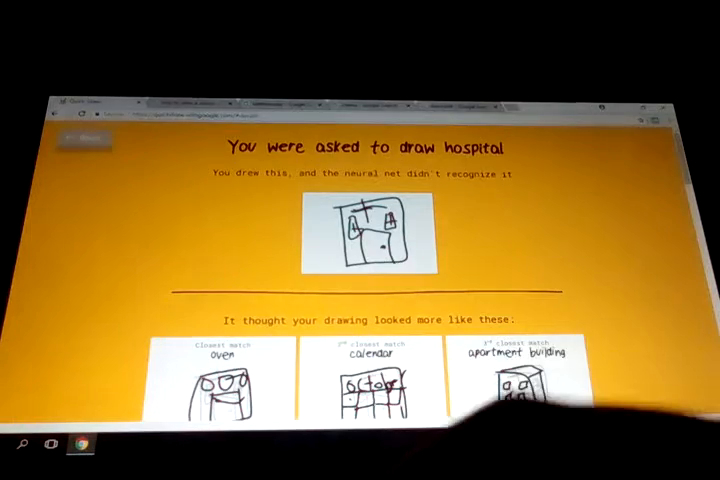